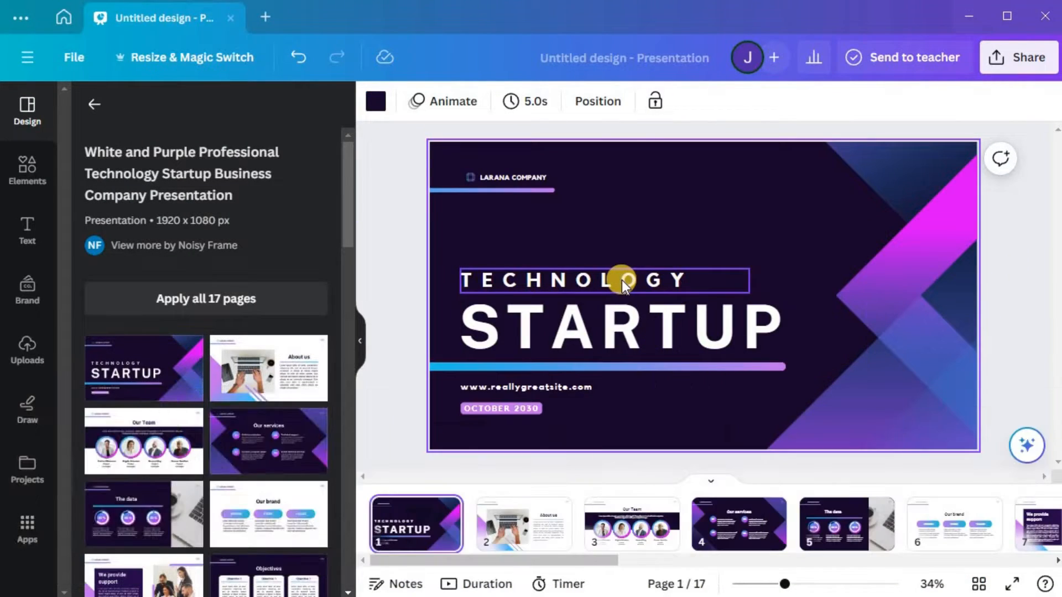
# Select the TECHNOLOGY heading together with the STARTUP, website and date text boxes
pyautogui.doubleClick(603, 280)
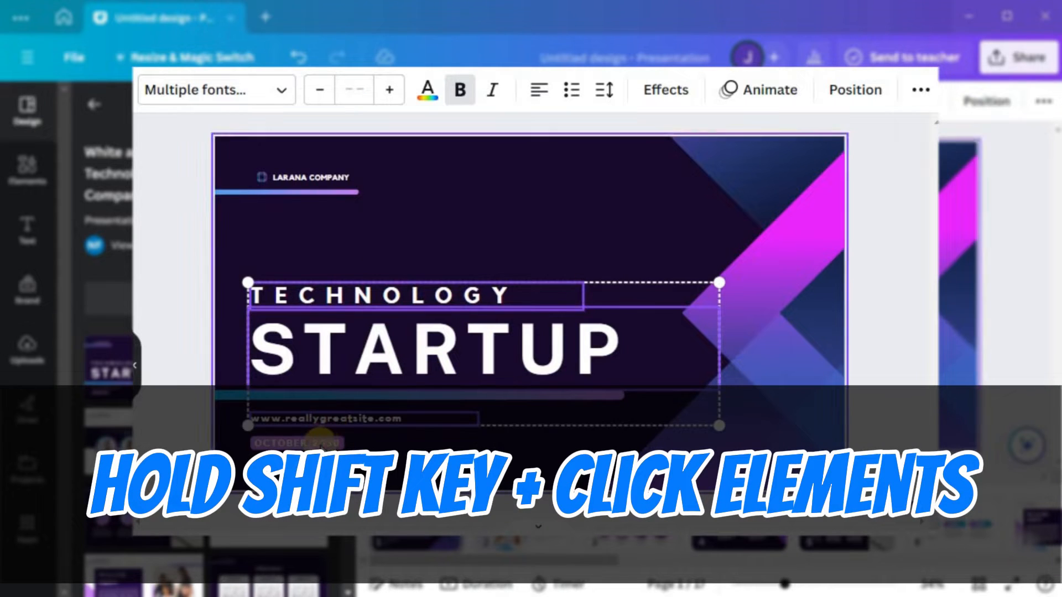
pyautogui.click(308, 178)
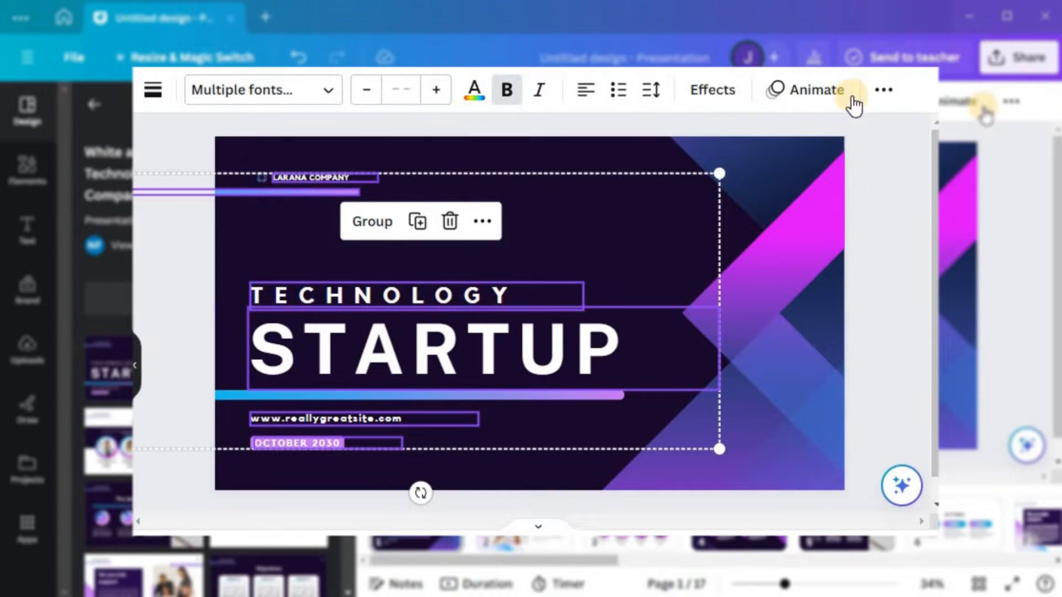
# Unlock the selected title-slide text elements from the toolbar's more-options lock, then deselect them
pyautogui.click(883, 90)
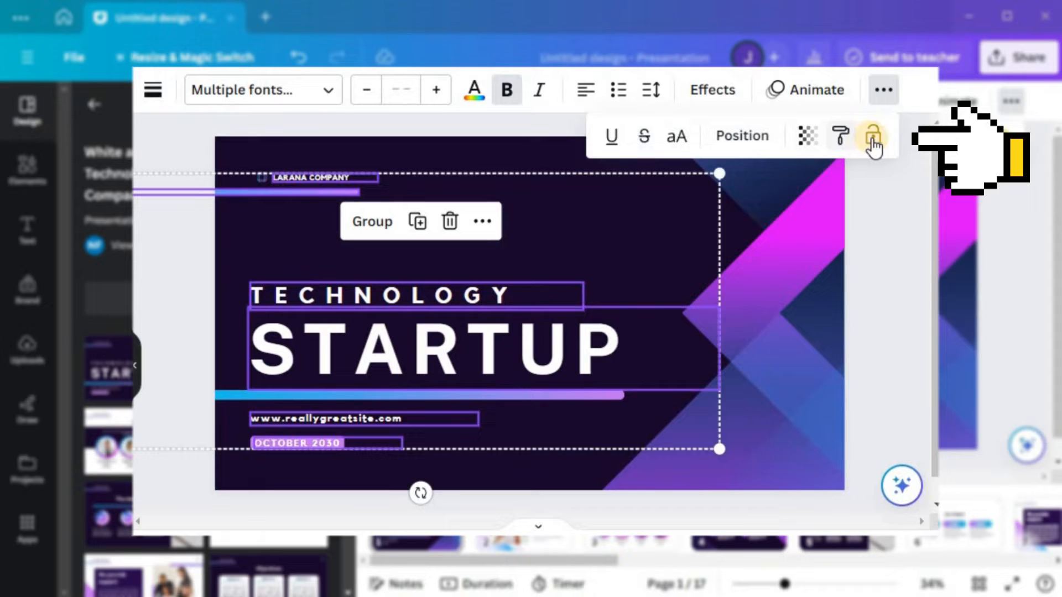
pyautogui.click(872, 136)
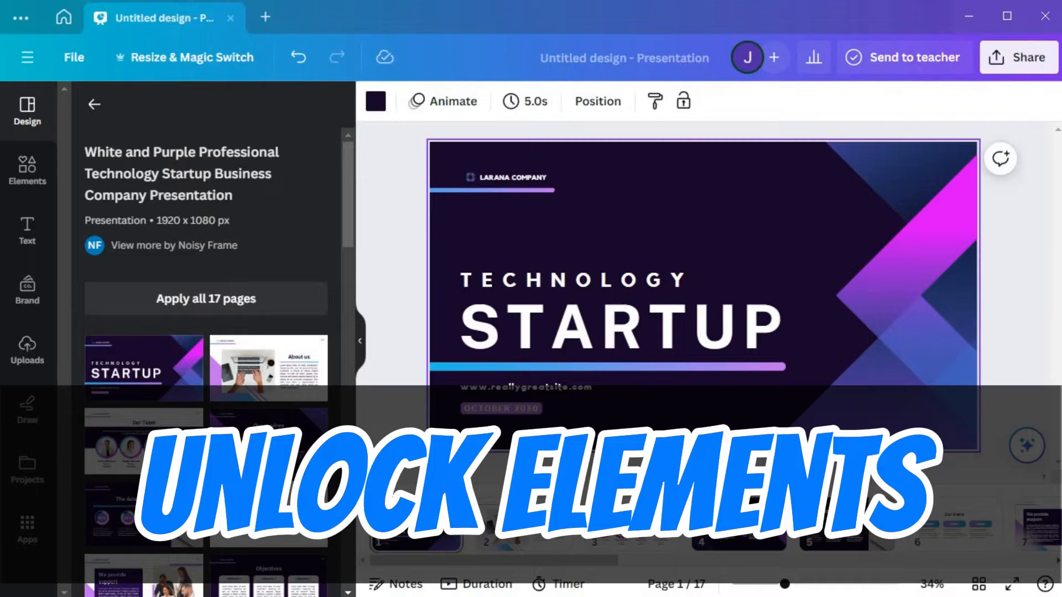
pyautogui.click(880, 345)
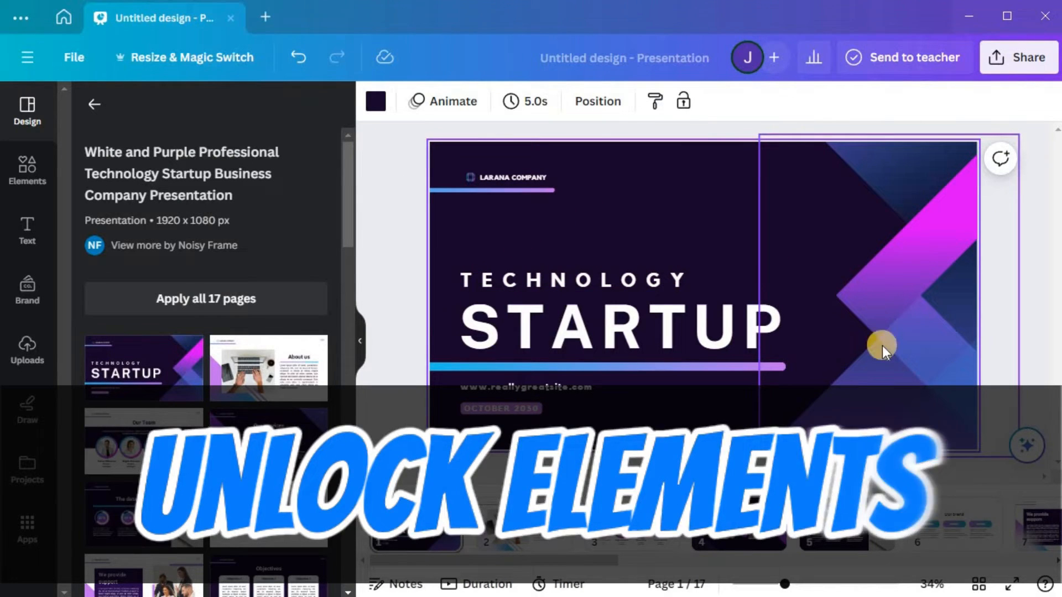